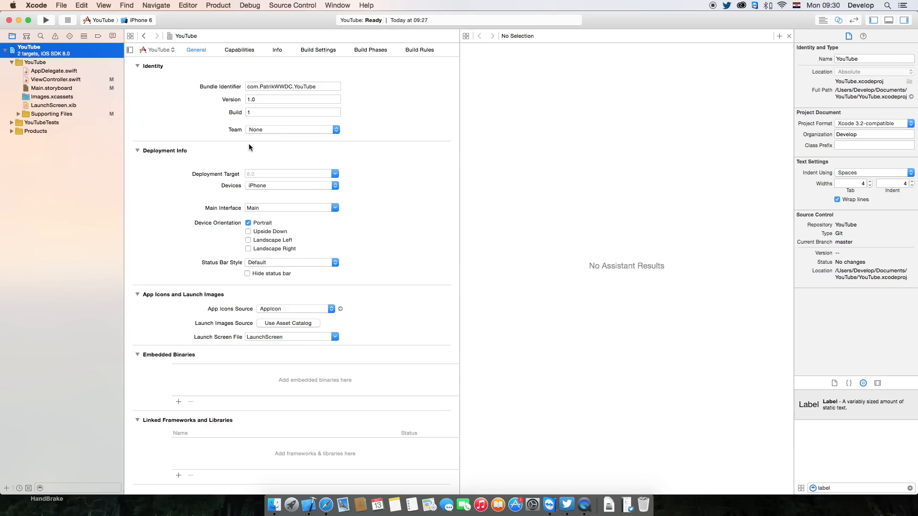
pyautogui.moveTo(170, 134)
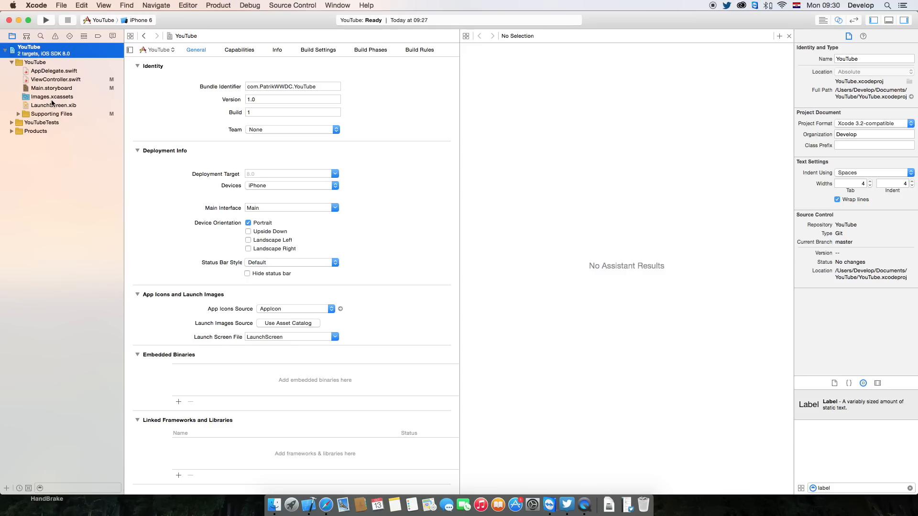
# Browse LaunchScreen.xib, AppDelegate.swift and Main.storyboard in the Project Navigator.
pyautogui.click(53, 105)
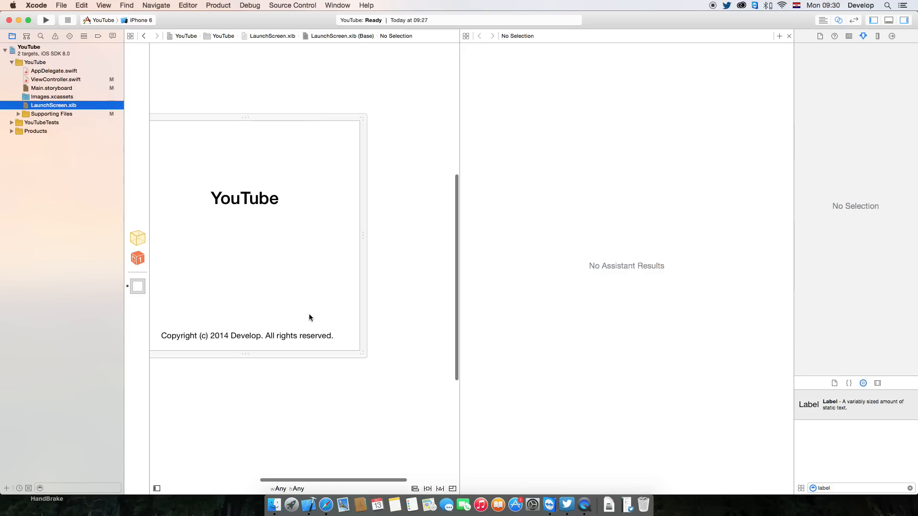
pyautogui.click(54, 71)
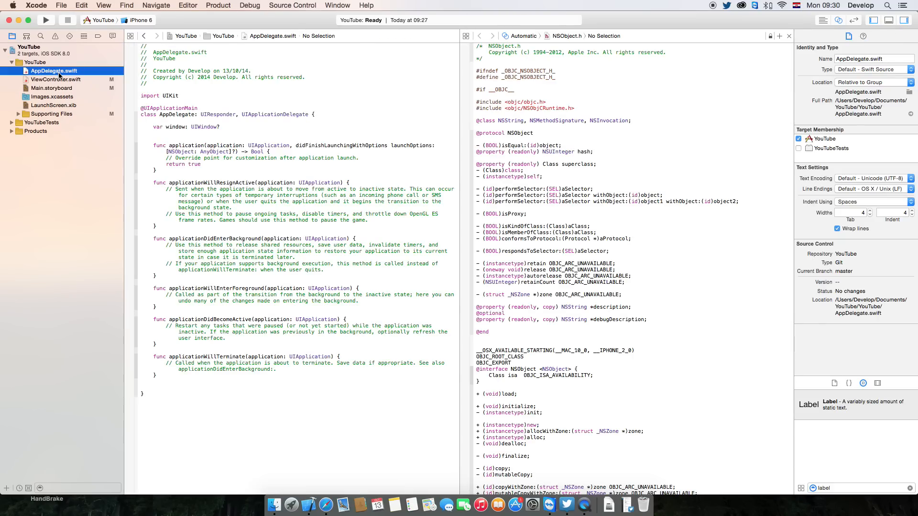
pyautogui.click(52, 88)
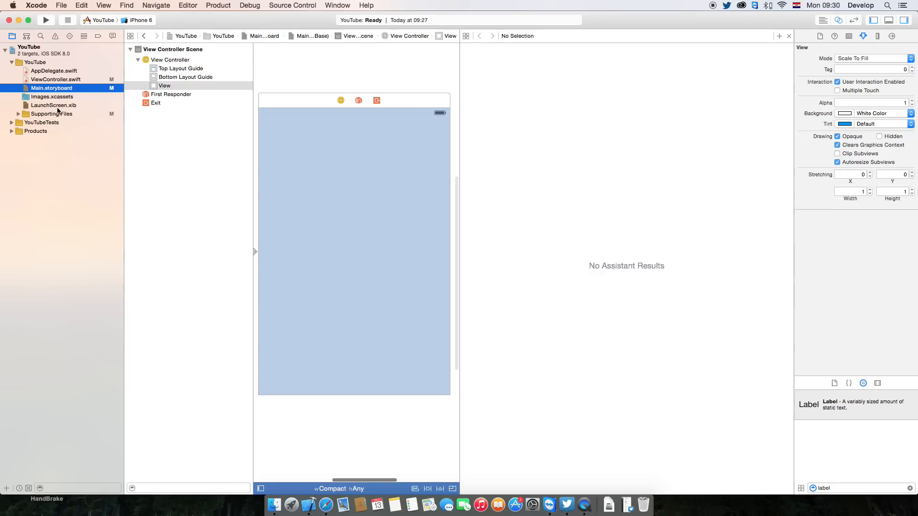
pyautogui.click(54, 105)
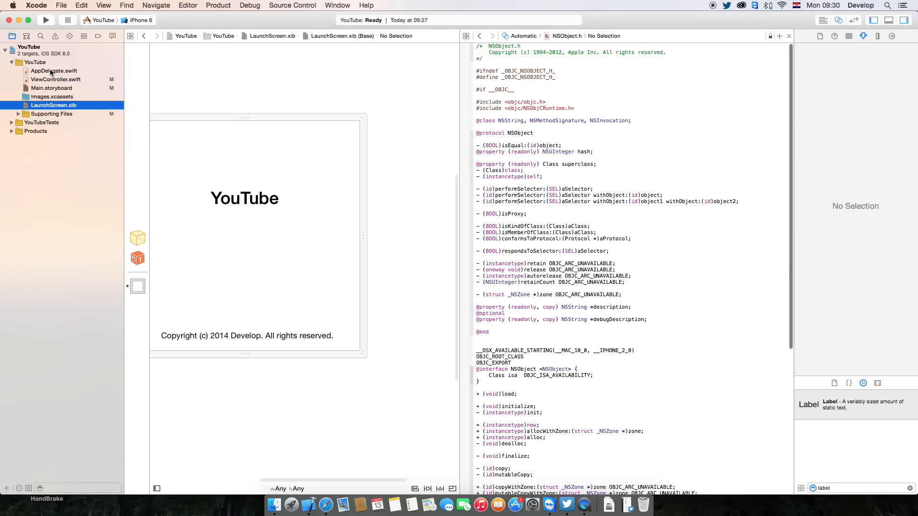
pyautogui.moveTo(47, 70)
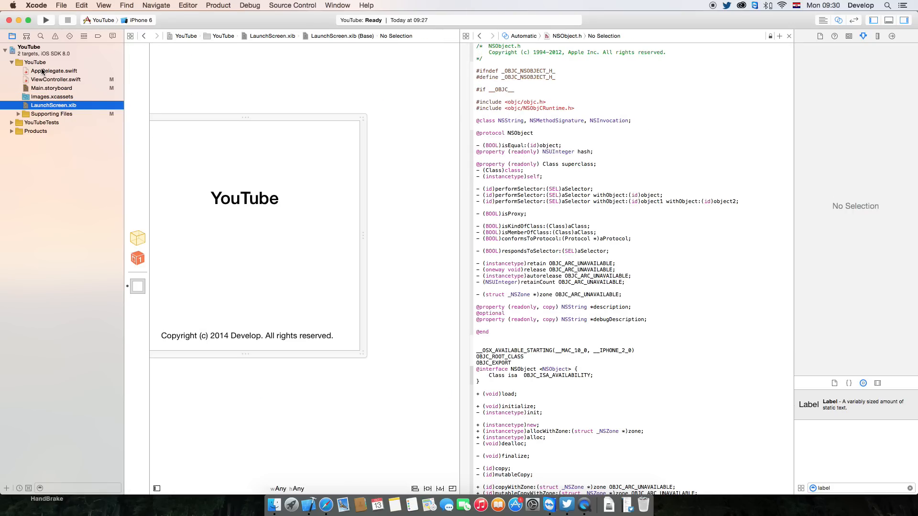
# Bring up ViewController.swift alongside the main storyboard layout.
pyautogui.click(54, 71)
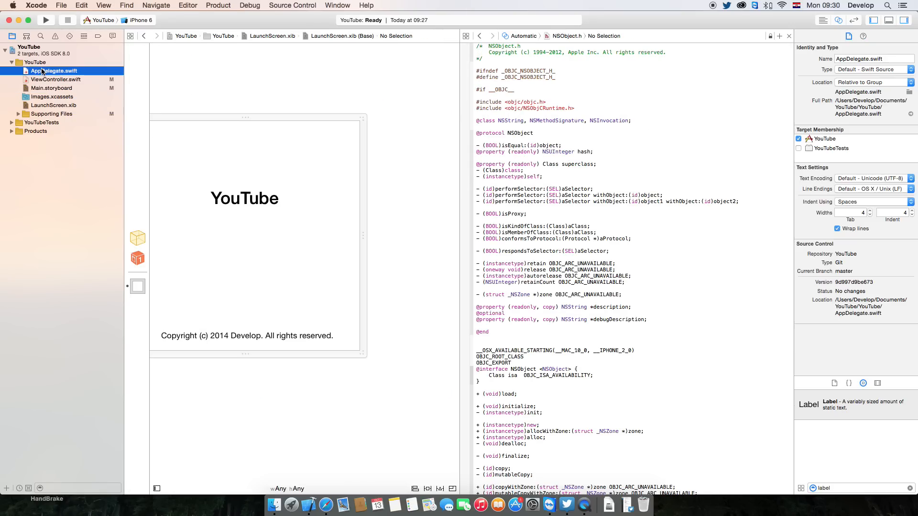
pyautogui.click(56, 79)
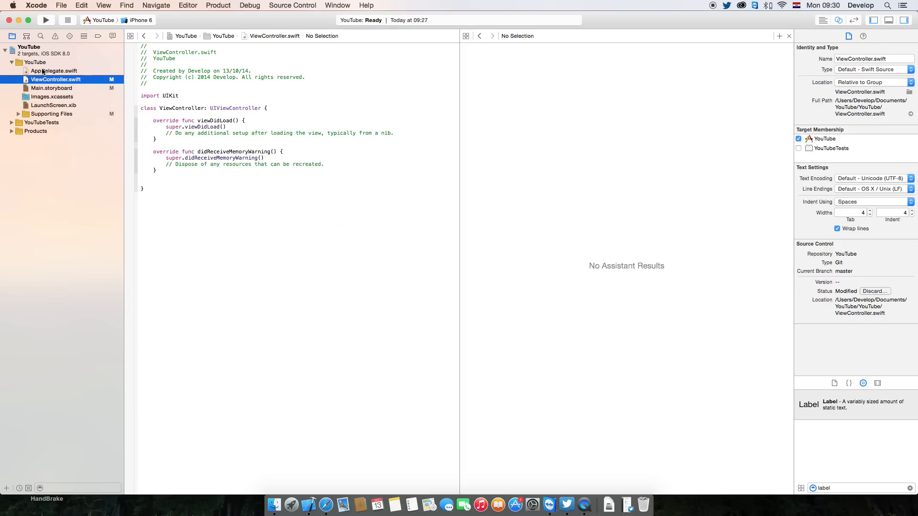
pyautogui.click(51, 88)
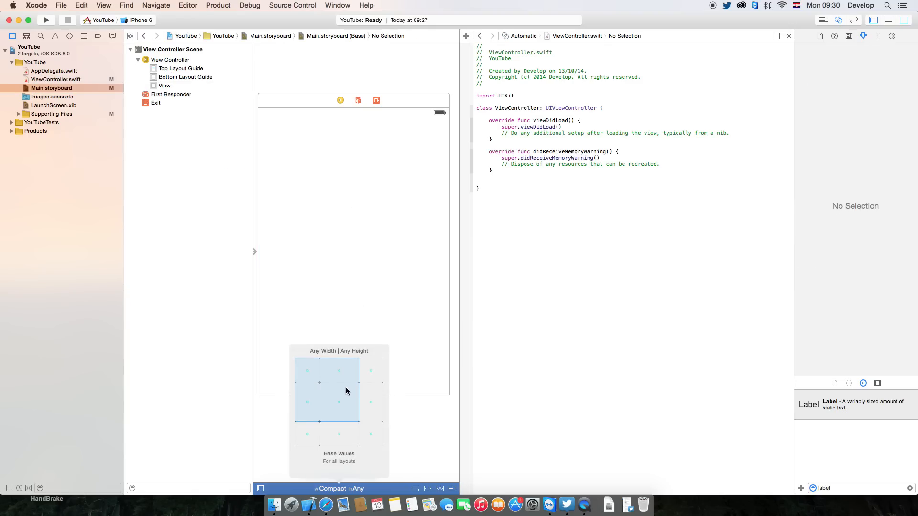
# Inspect the storyboard's size class options: any width/height and compact width/height.
pyautogui.click(307, 371)
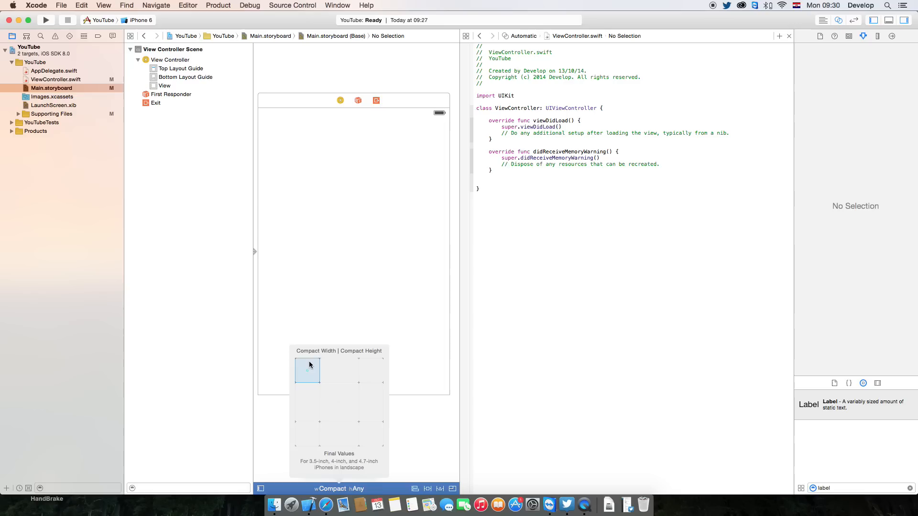
pyautogui.click(307, 395)
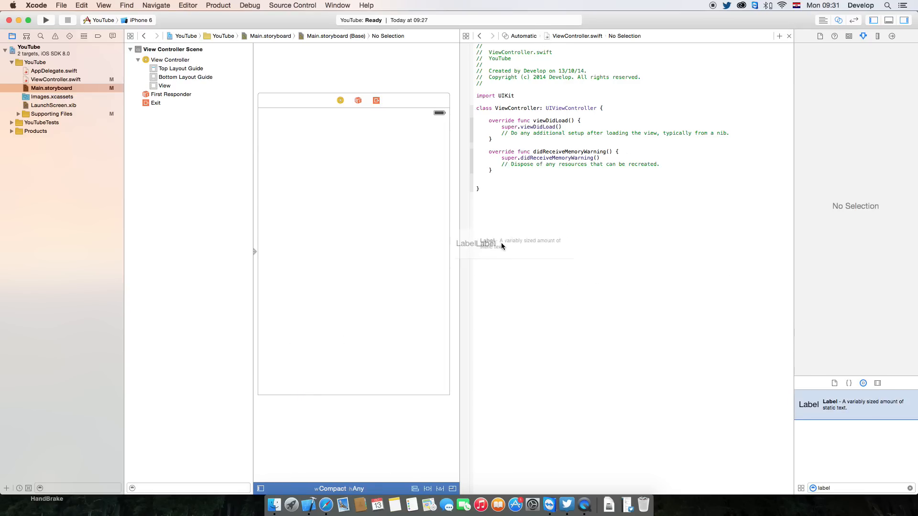
# Place a new Label from the Object Library centred in the main view.
pyautogui.moveTo(501, 243); pyautogui.dragTo(278, 251)
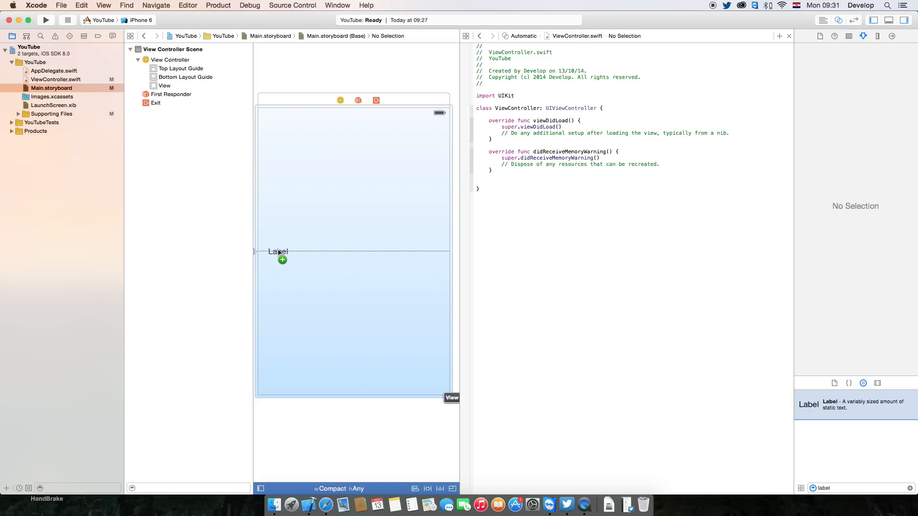
pyautogui.click(276, 251)
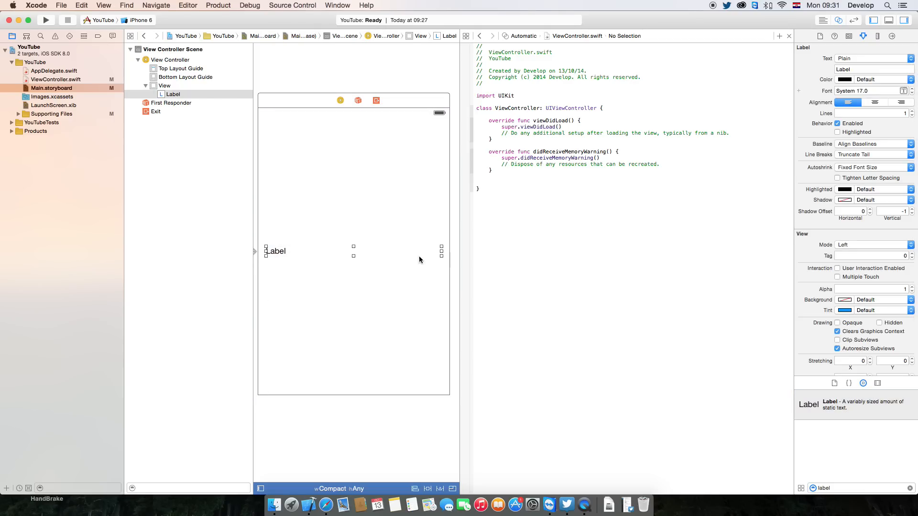
pyautogui.click(164, 85)
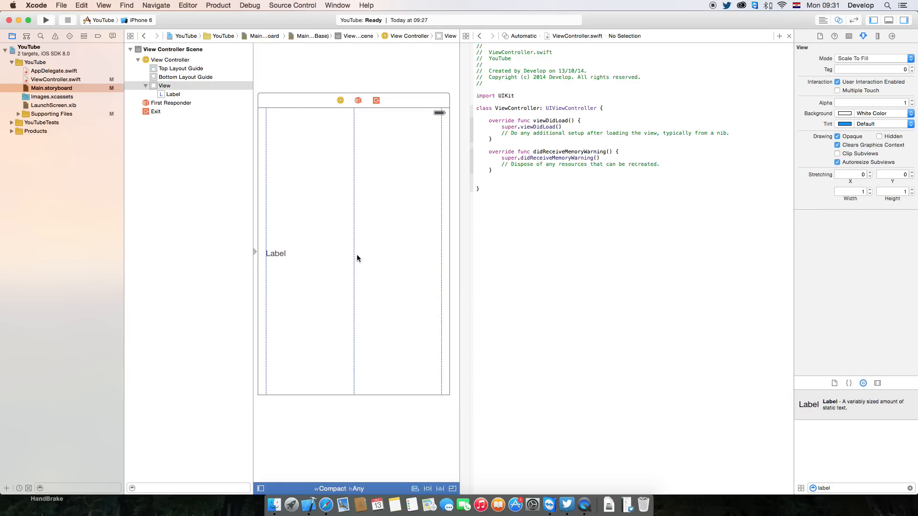
# Give the label centred alignment and System 20 font in the Attributes Inspector.
pyautogui.click(275, 254)
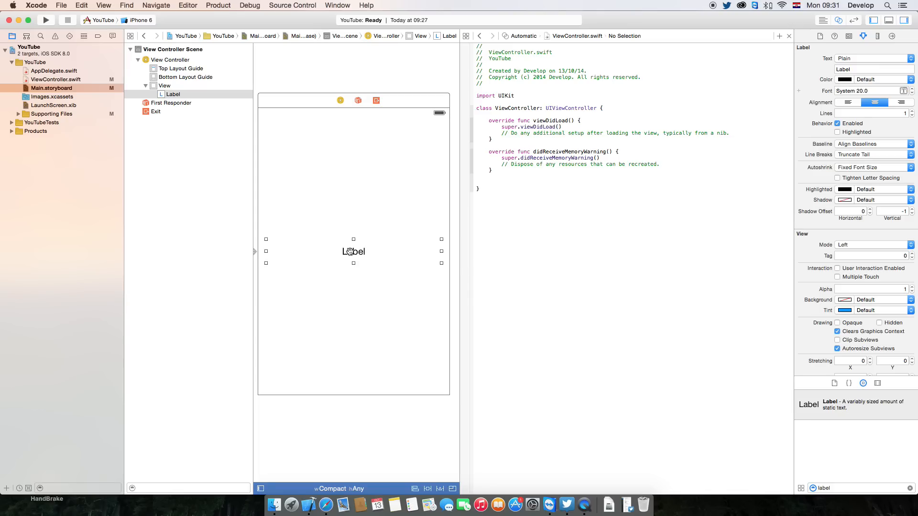
pyautogui.click(353, 251)
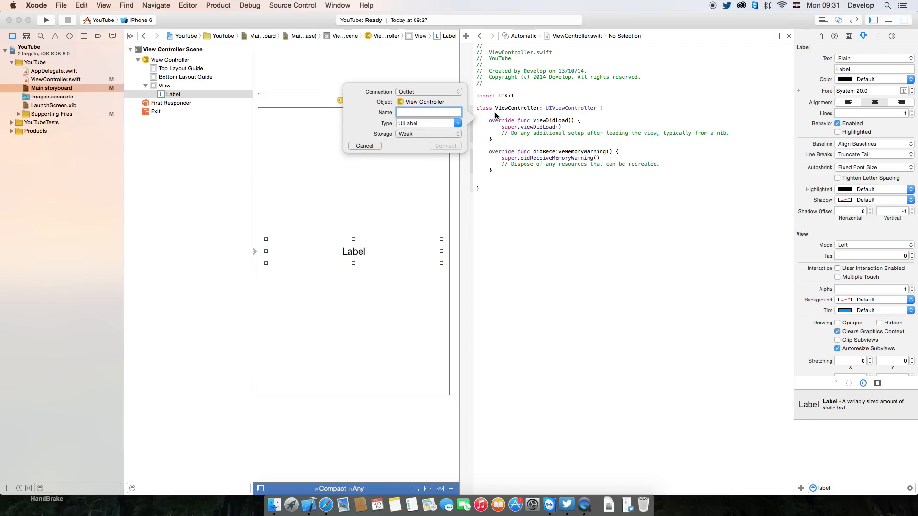
# Create a UILabel outlet named helloWorldLabel connected to the centered label.
pyautogui.write('h')
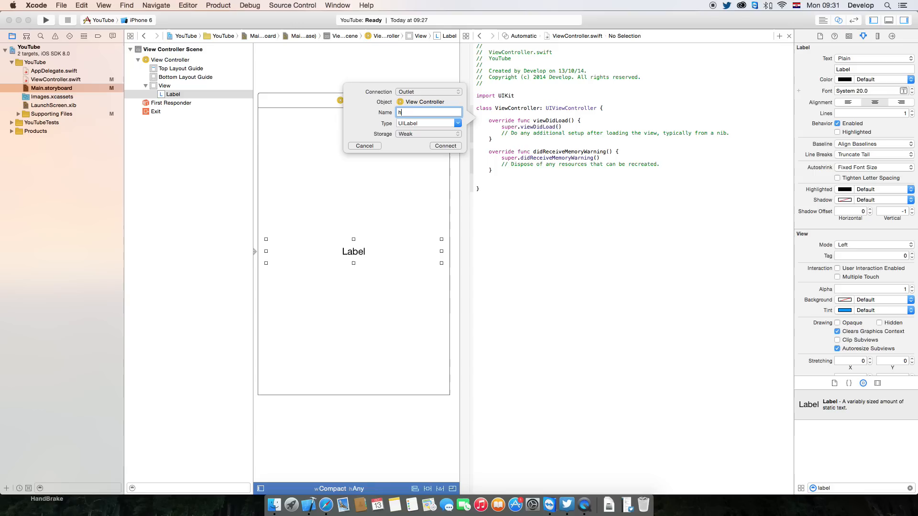
pyautogui.write('elloWorld')
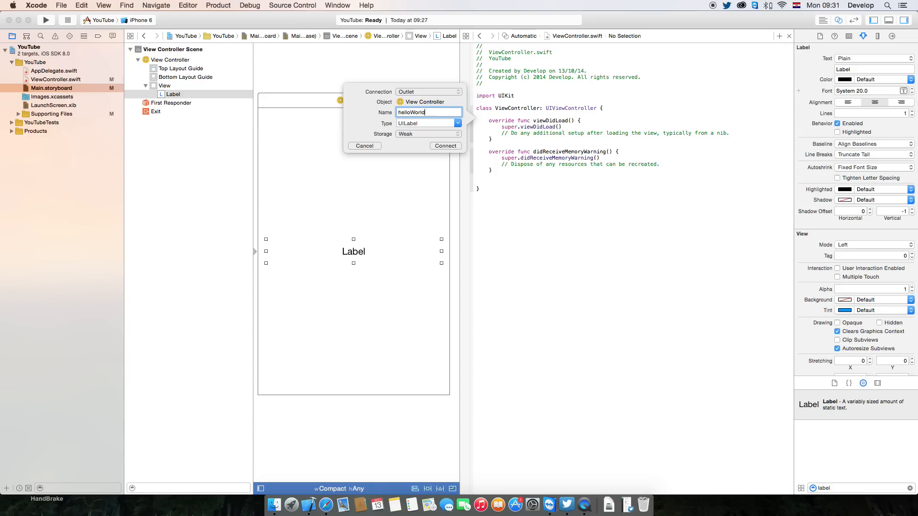
pyautogui.write('Label')
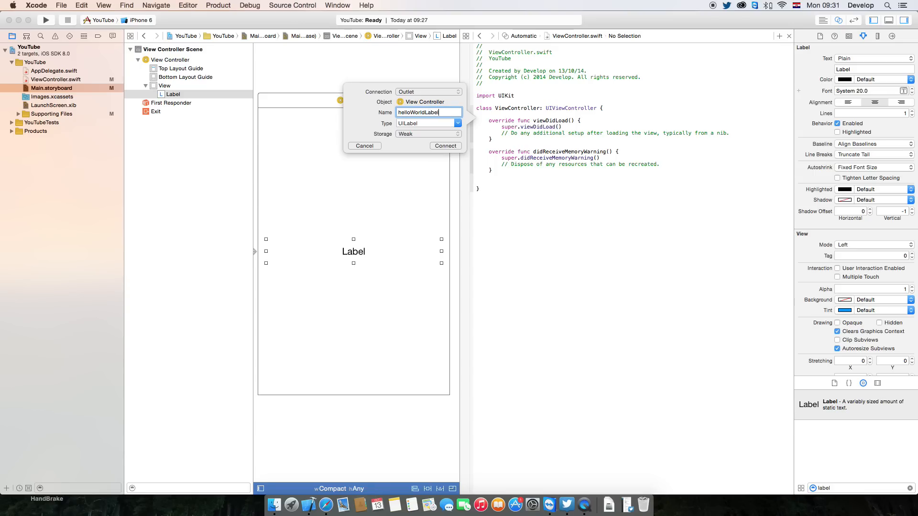
pyautogui.click(445, 145)
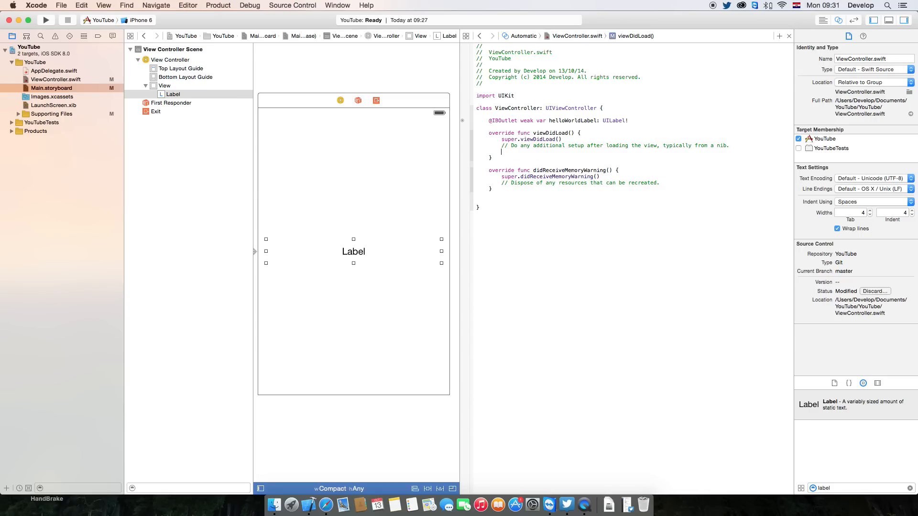
# Write helloWorldLabel.text = "Hello World!" inside viewDidLoad.
pyautogui.write('helloWorldLabel.text')
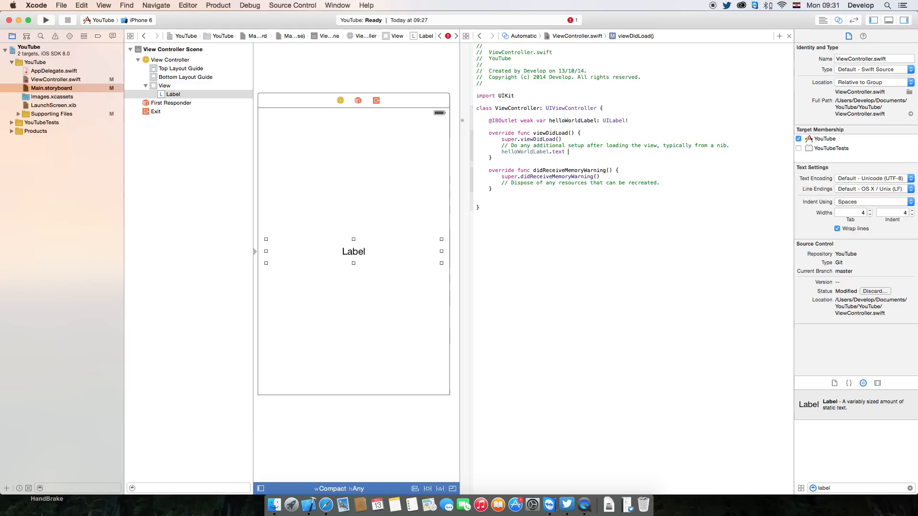
pyautogui.write('= ""')
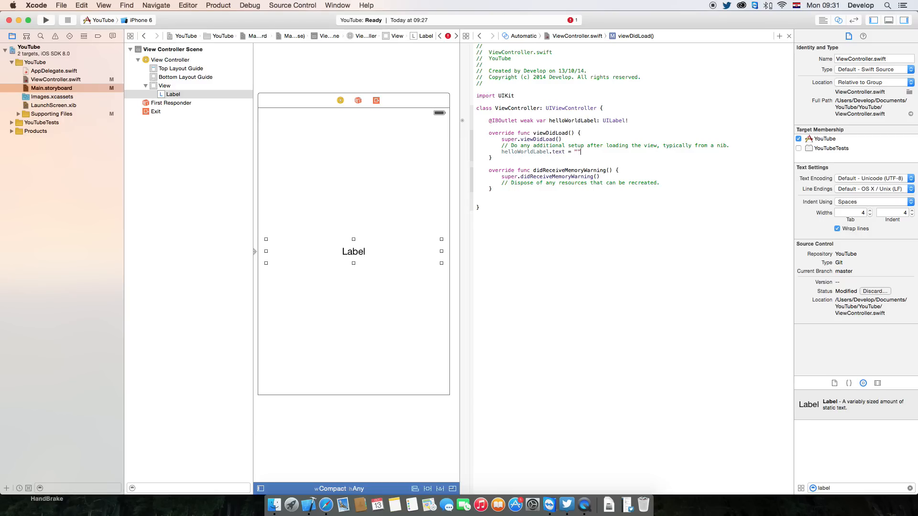
pyautogui.write('Hello World')
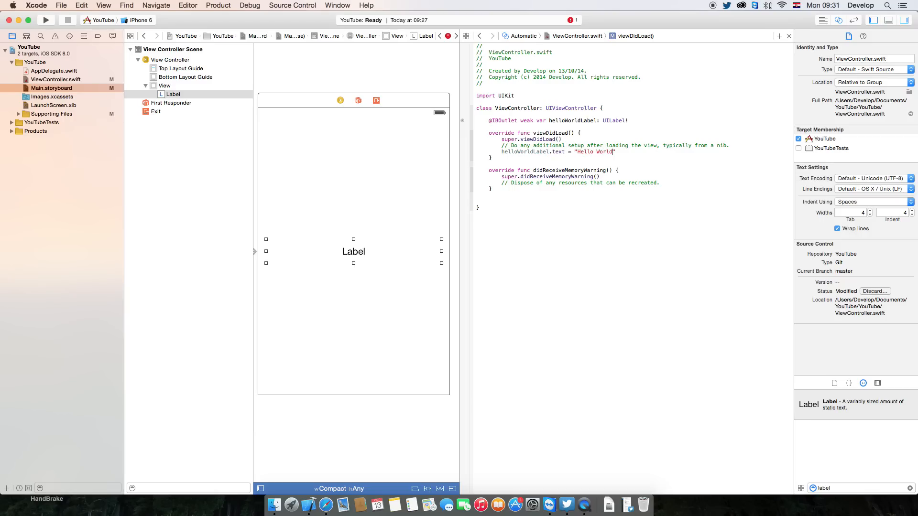
pyautogui.write('!')
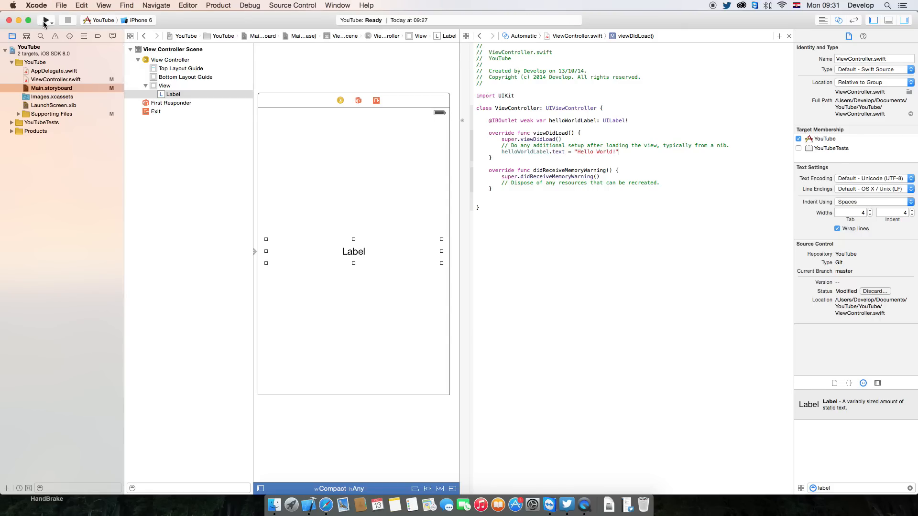
pyautogui.click(45, 20)
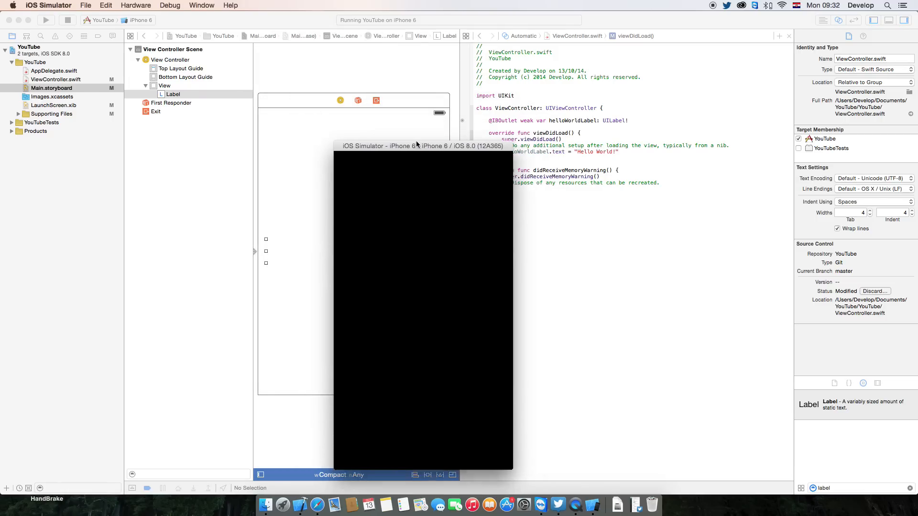
# Move the iOS Simulator window over the code while the iPhone boots.
pyautogui.moveTo(416, 145); pyautogui.dragTo(473, 128)
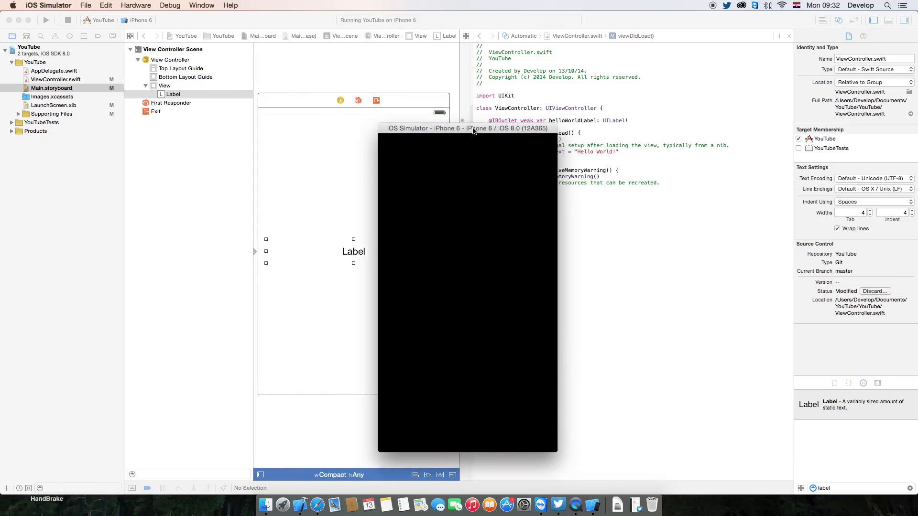
pyautogui.moveTo(474, 128); pyautogui.dragTo(439, 82)
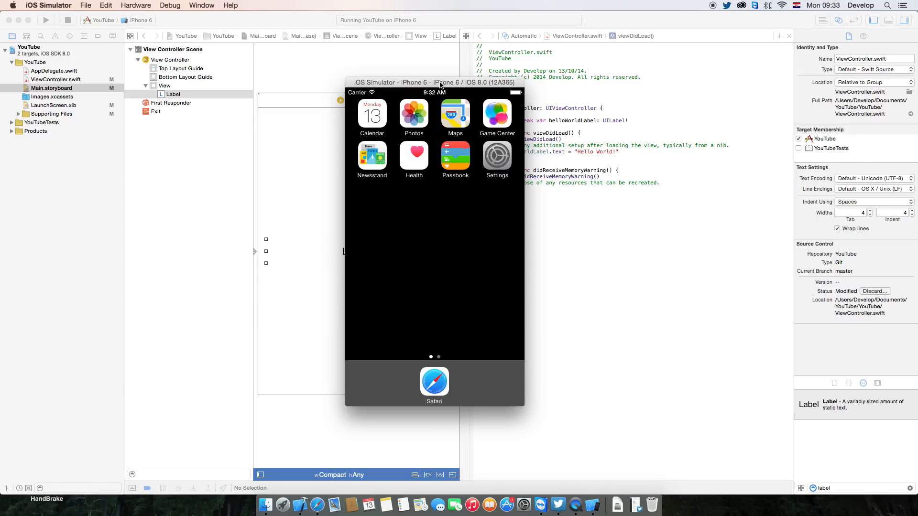
pyautogui.moveTo(431, 203)
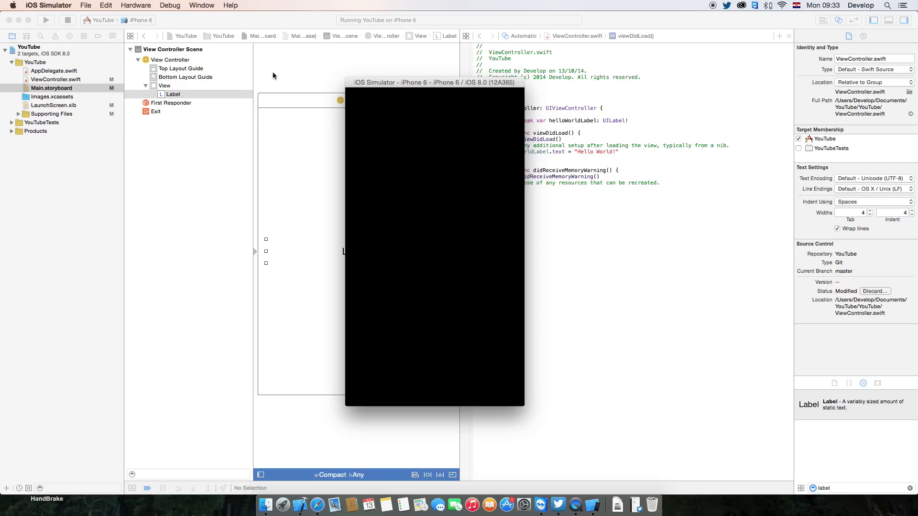
pyautogui.moveTo(456, 83)
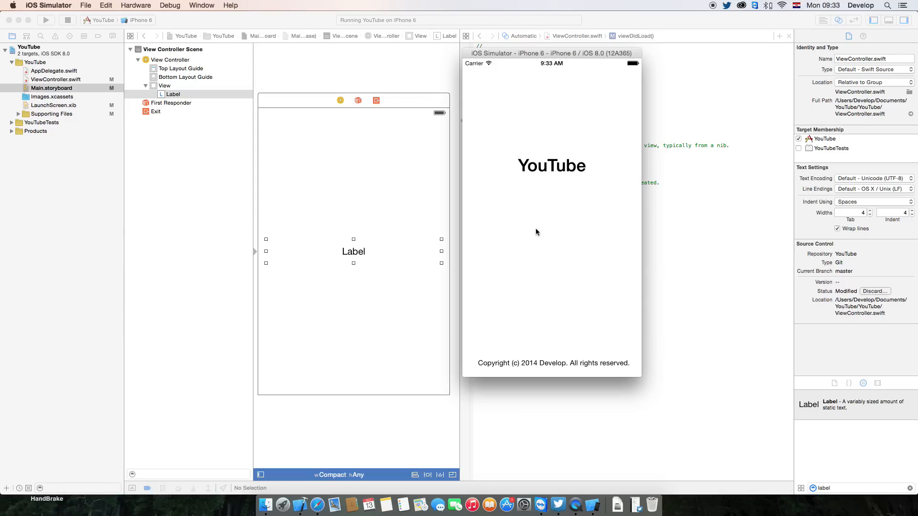
pyautogui.moveTo(507, 233)
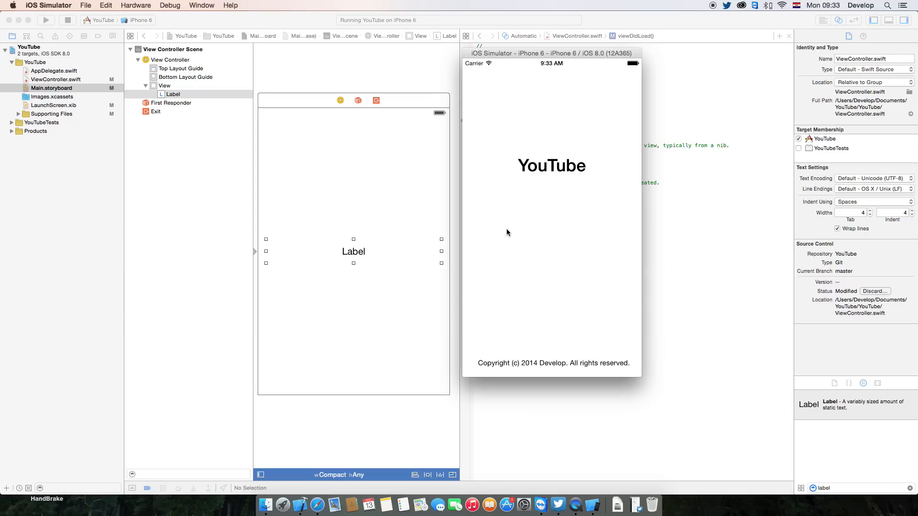
pyautogui.moveTo(510, 233)
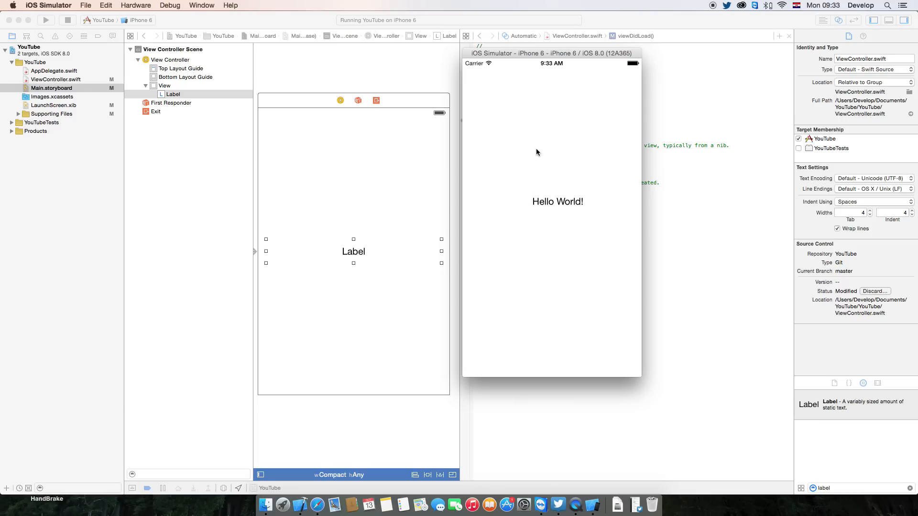
pyautogui.moveTo(548, 53)
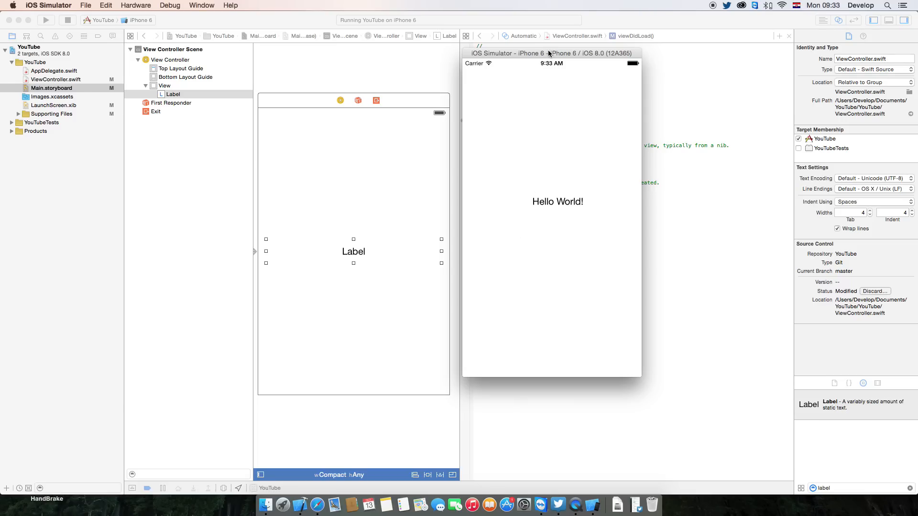
# Drag the Simulator window around to view the app's Hello World! label.
pyautogui.moveTo(550, 54); pyautogui.dragTo(612, 97)
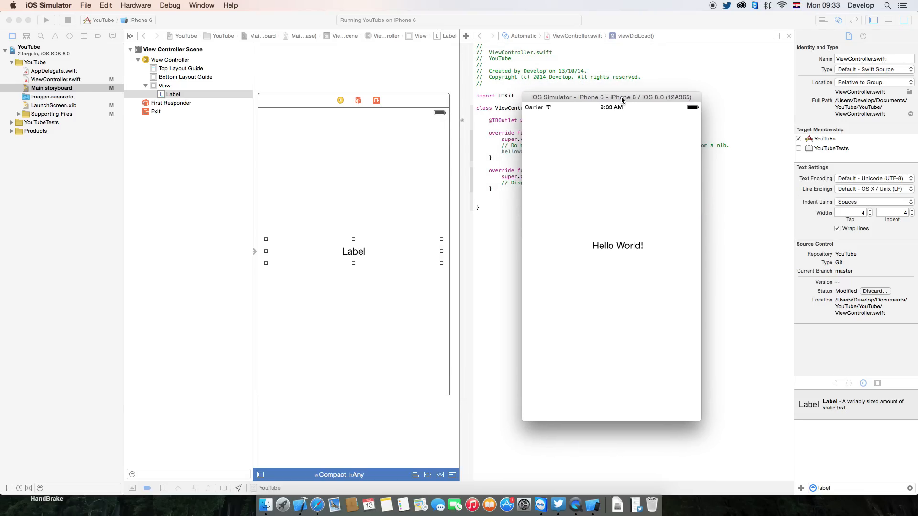
pyautogui.moveTo(622, 97); pyautogui.dragTo(525, 83)
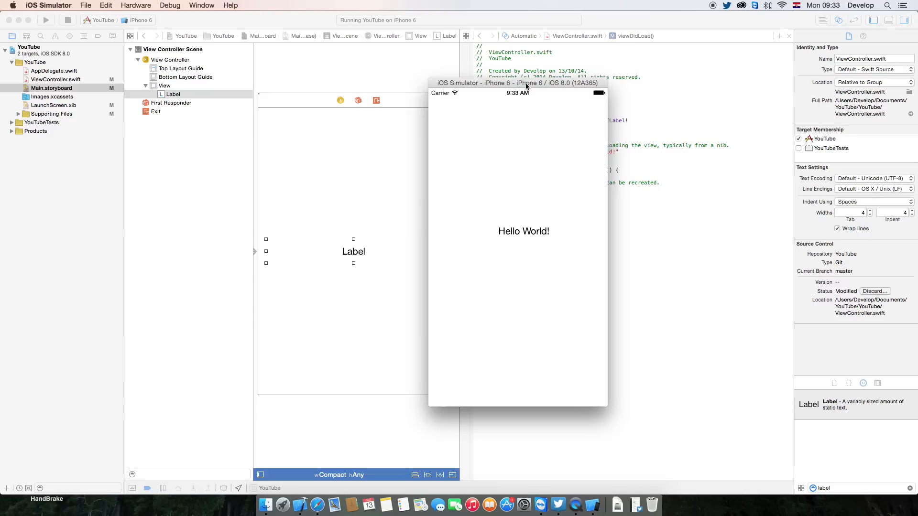
pyautogui.moveTo(517, 82); pyautogui.dragTo(639, 85)
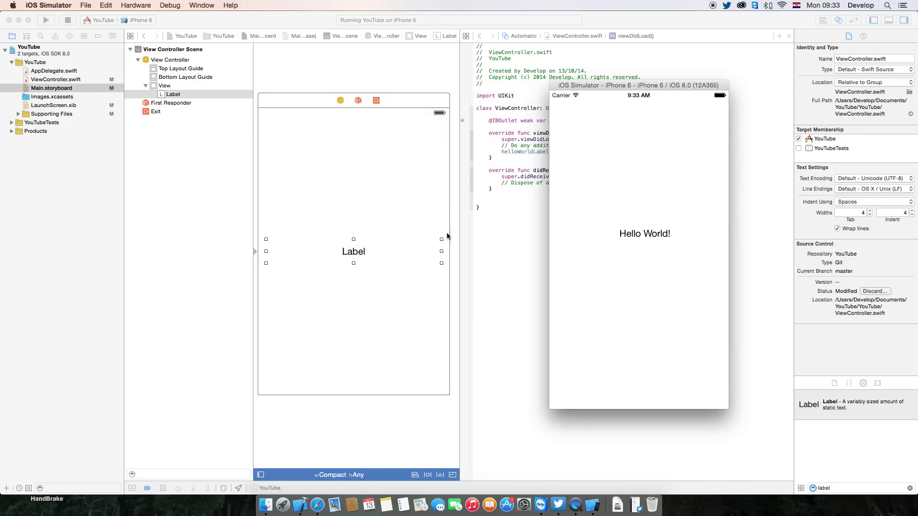
pyautogui.moveTo(762, 73)
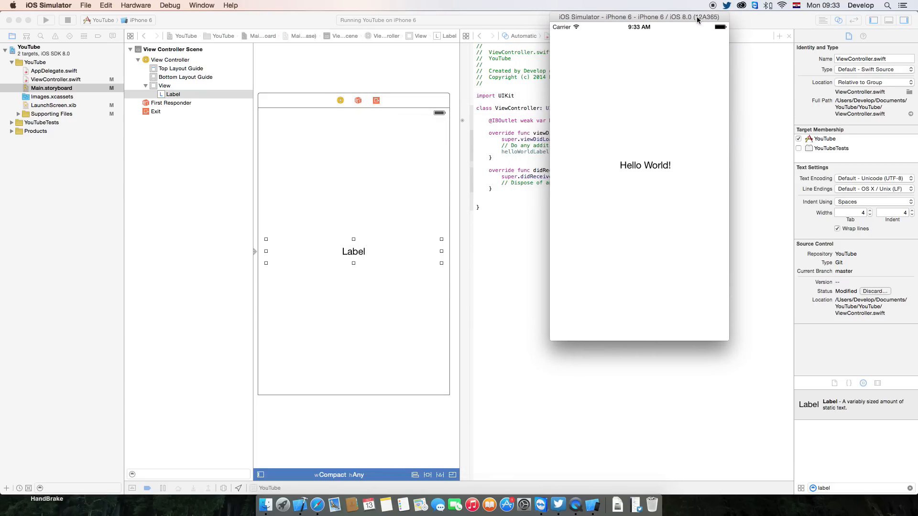
pyautogui.moveTo(638, 16); pyautogui.dragTo(418, 95)
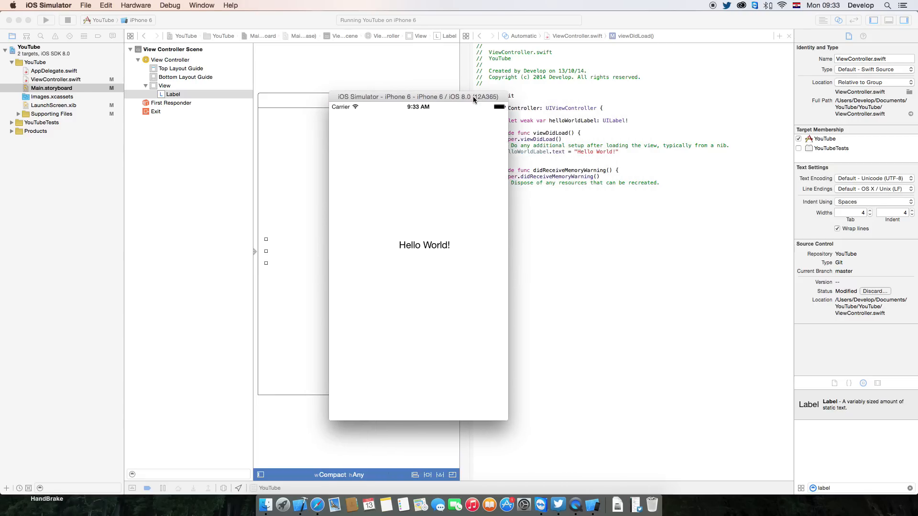